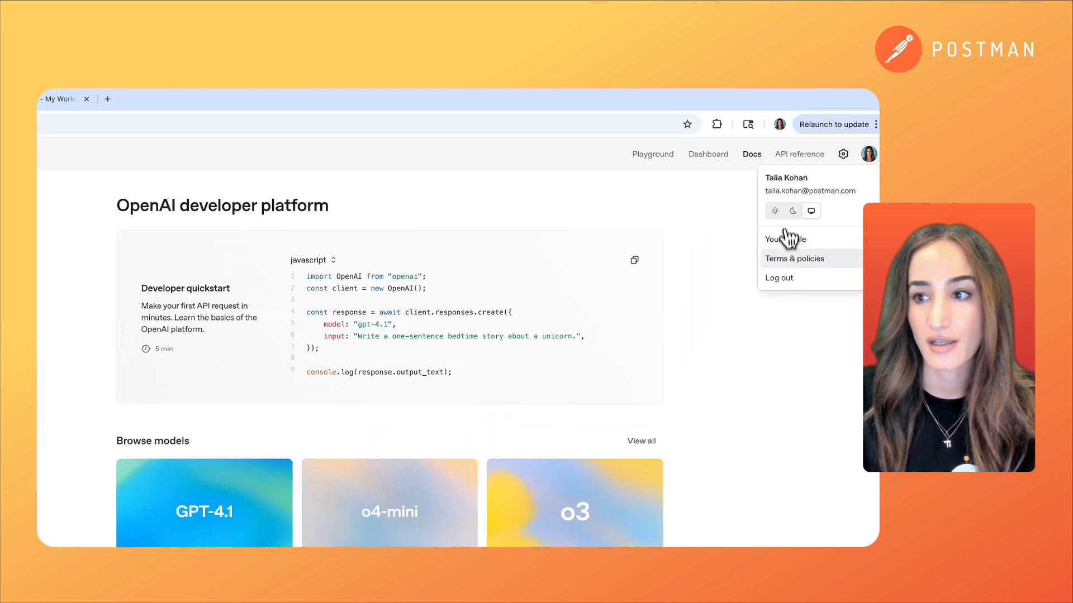
- Go from the profile settings to the organization's API keys list
{"action": "left_click", "coordinate": [785, 239]}
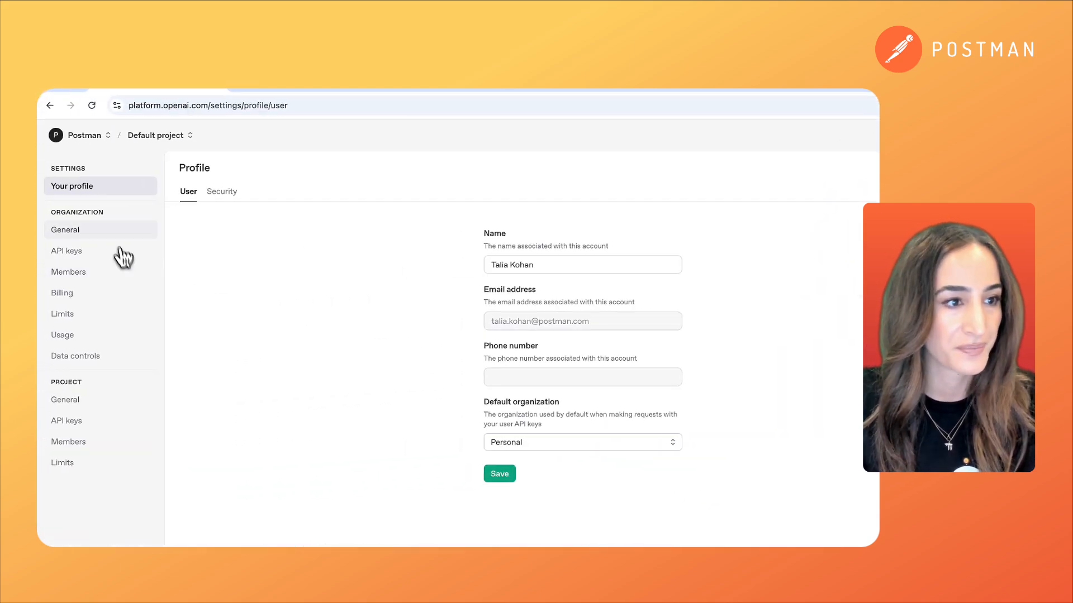
{"action": "left_click", "coordinate": [66, 250]}
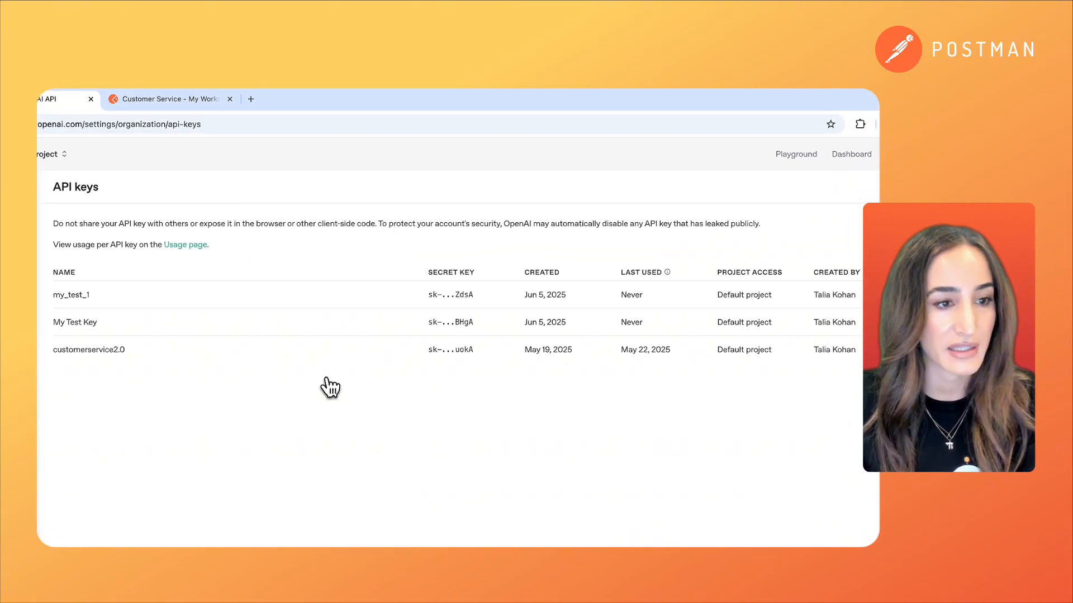
{"action": "mouse_move", "coordinate": [246, 367]}
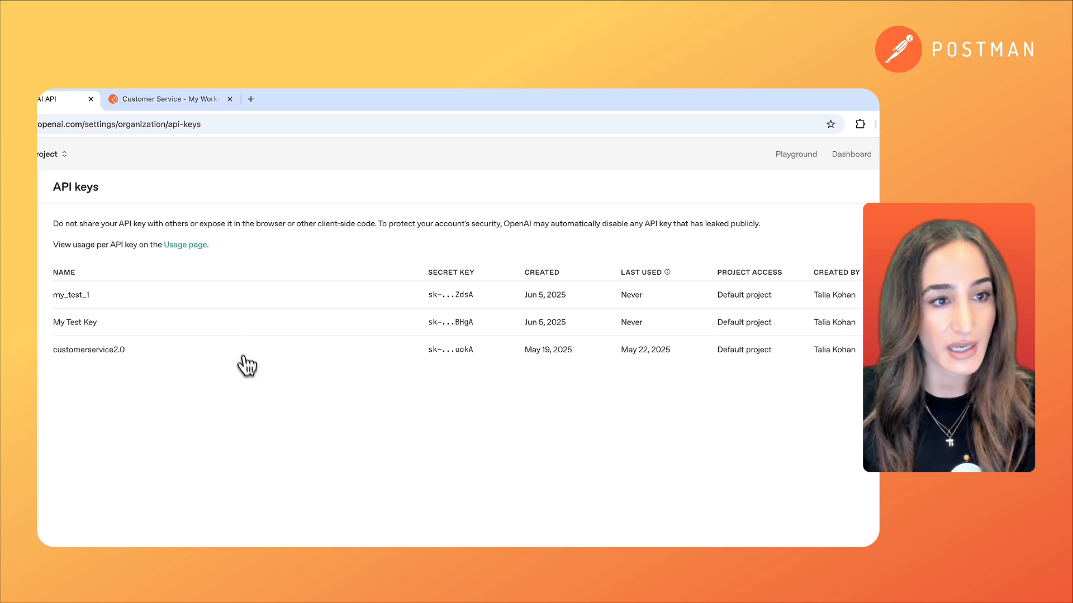
{"action": "mouse_move", "coordinate": [270, 248]}
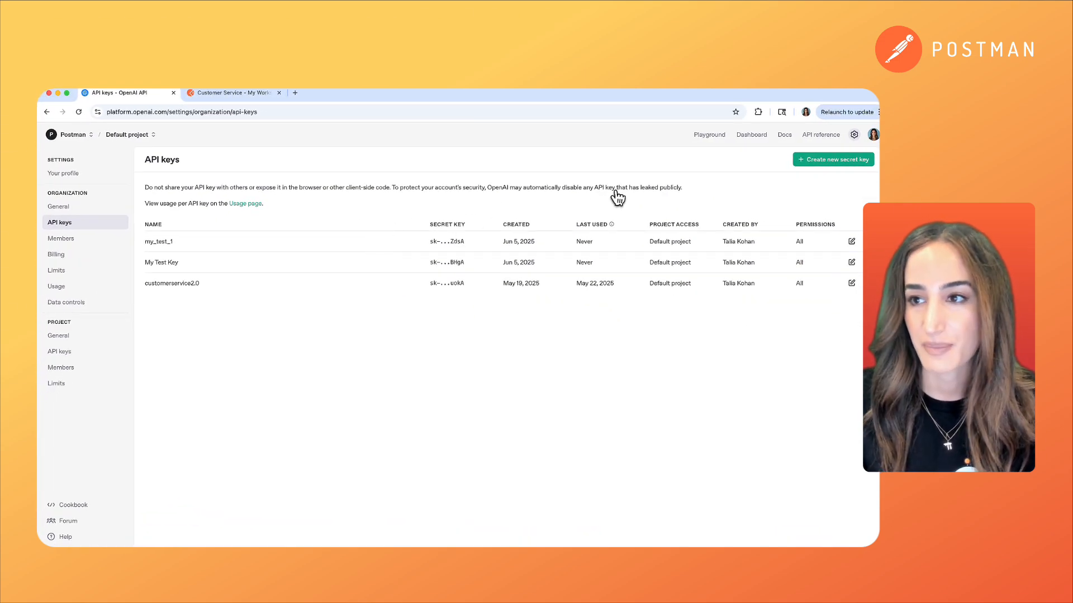
- Begin a new secret key named my_test_2 in the Default project and show its Restricted permission options
{"action": "left_click", "coordinate": [834, 158]}
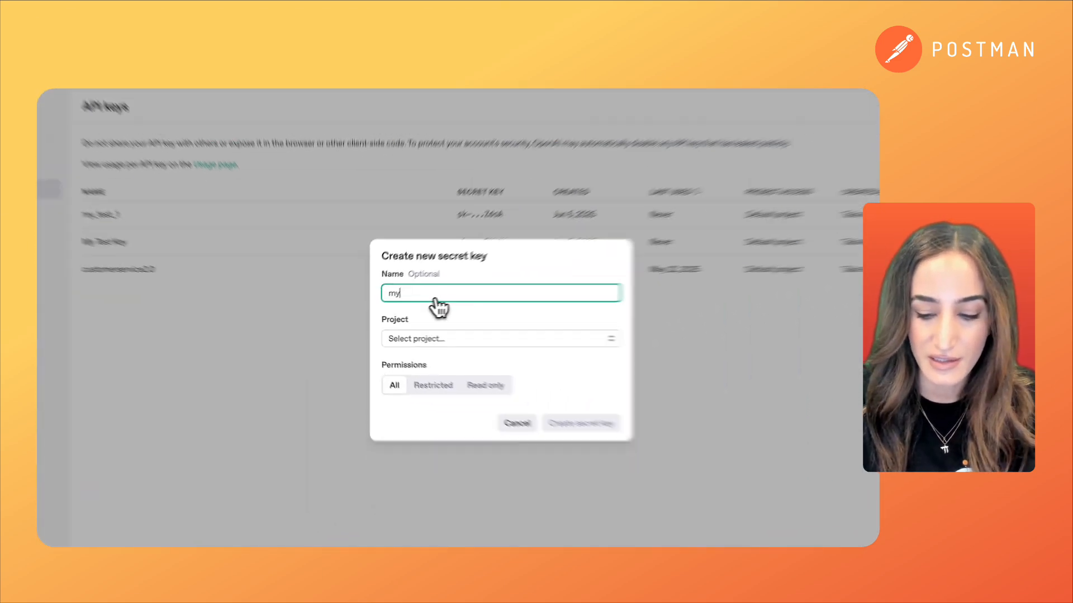
{"action": "type", "text": "_test_2"}
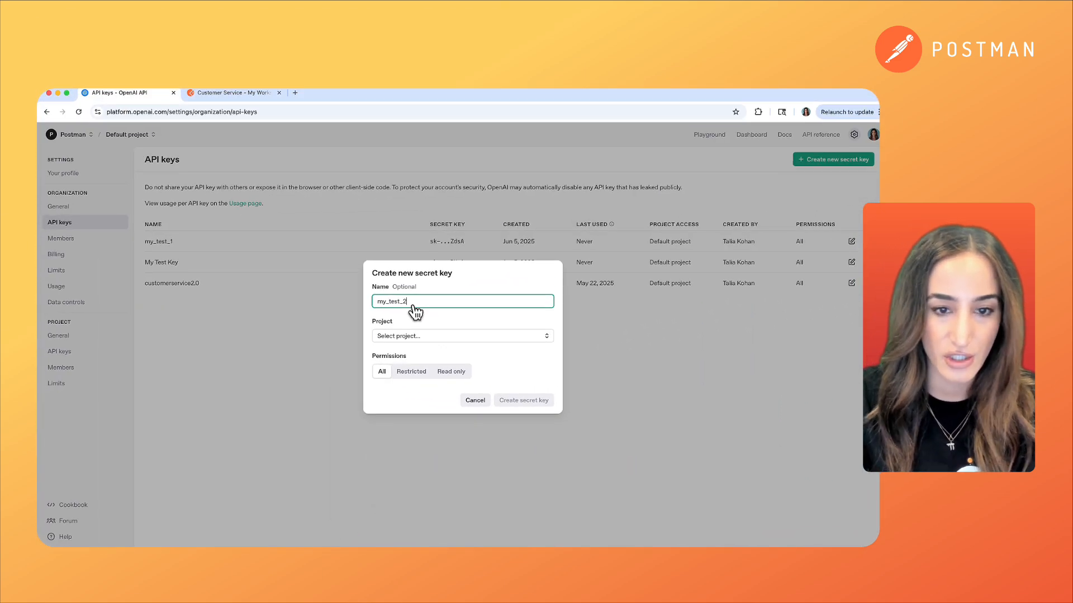
{"action": "left_click", "coordinate": [462, 335]}
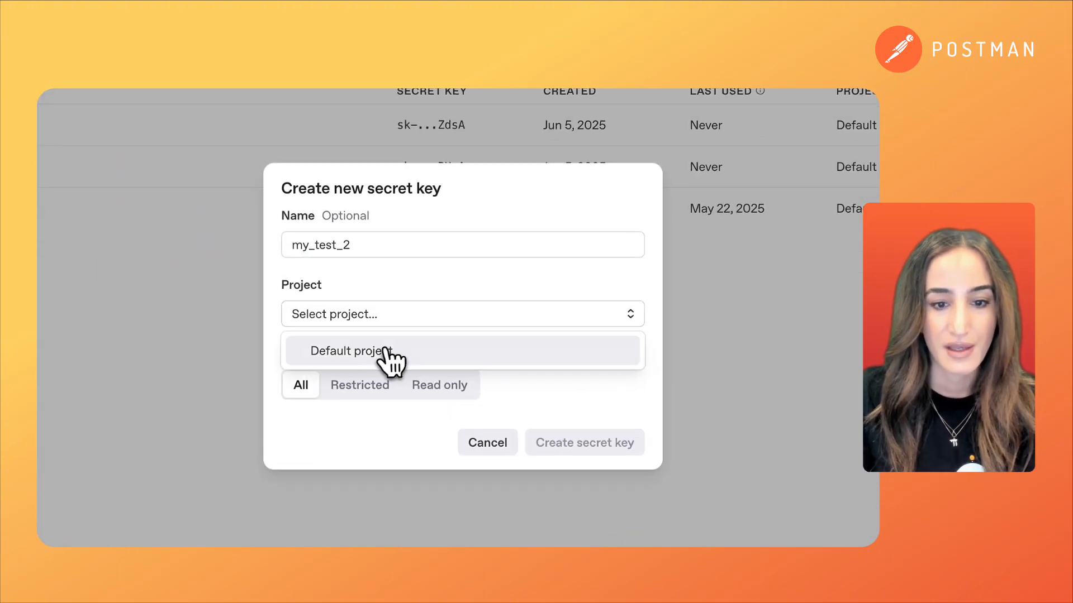
{"action": "left_click", "coordinate": [351, 350]}
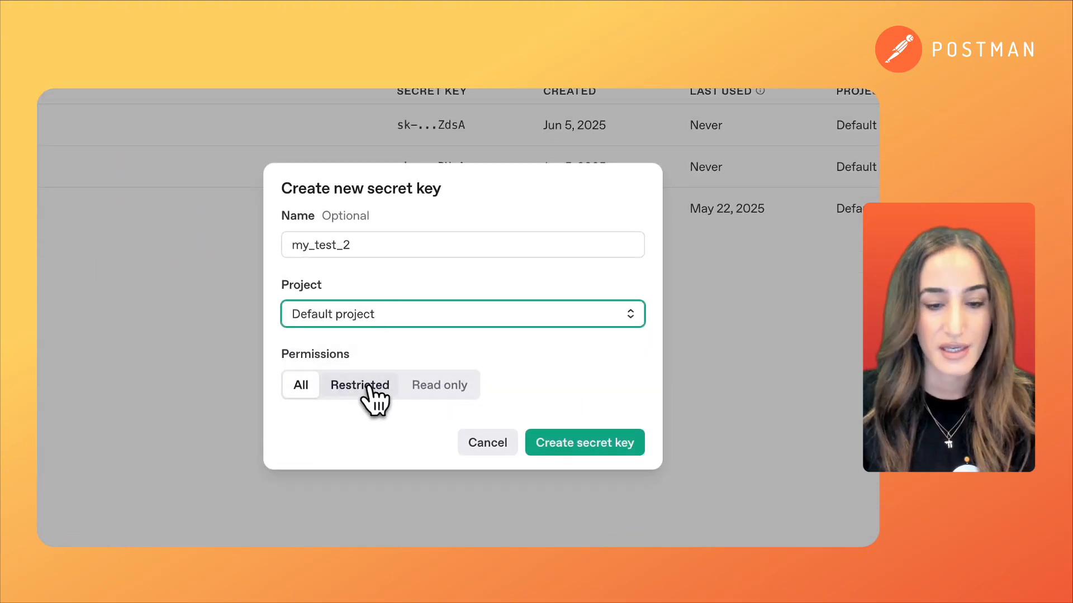
{"action": "left_click", "coordinate": [358, 384]}
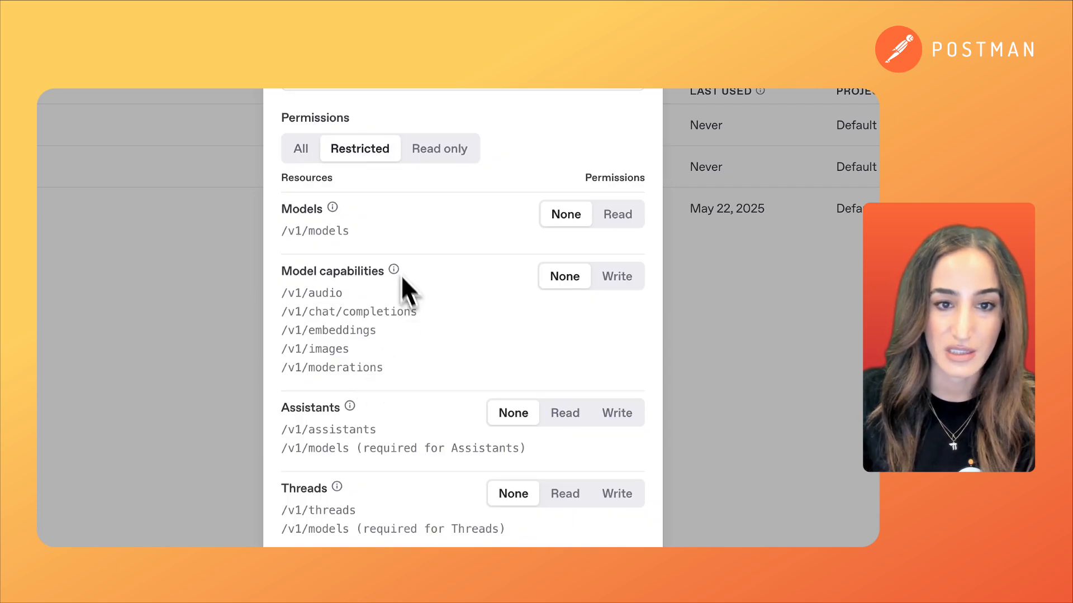
- Compare the Restricted and Read only levels, then set the key's permissions back to All
{"action": "scroll", "scroll_direction": "up", "scroll_amount": 3}
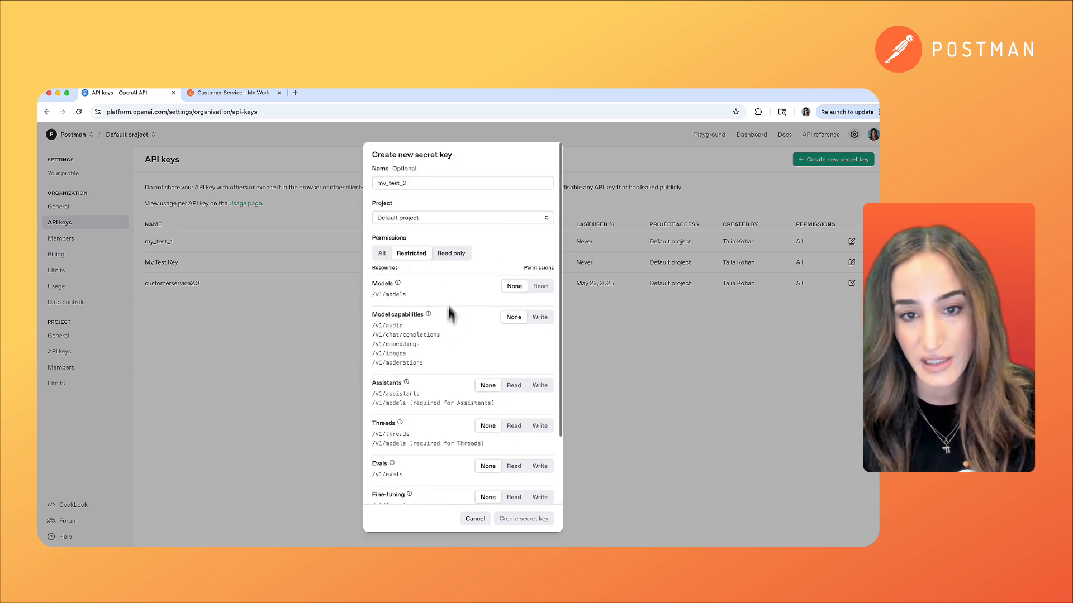
{"action": "left_click", "coordinate": [450, 254]}
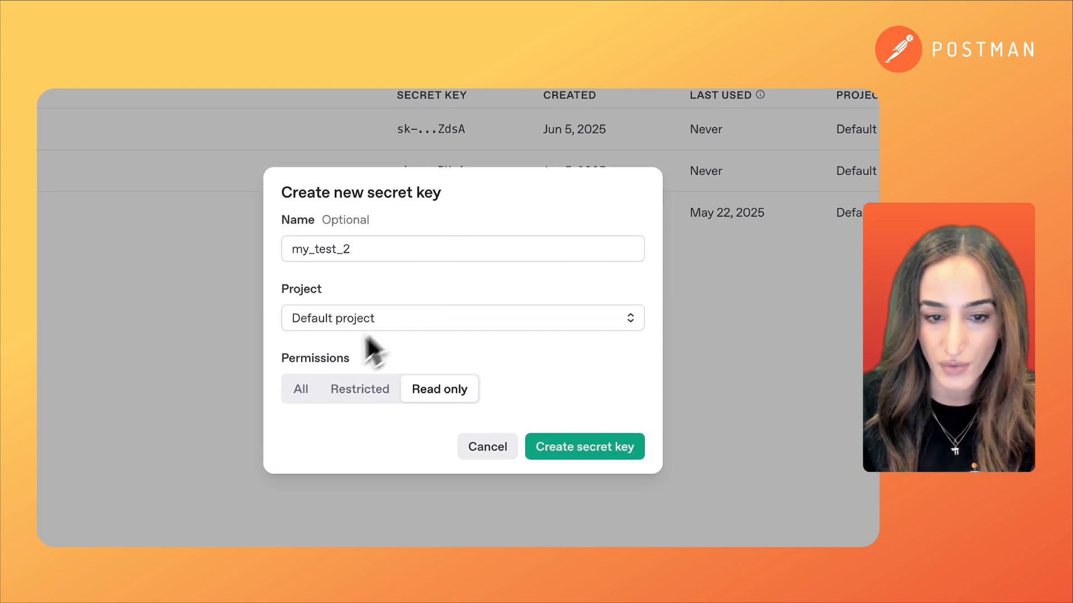
{"action": "left_click", "coordinate": [299, 389]}
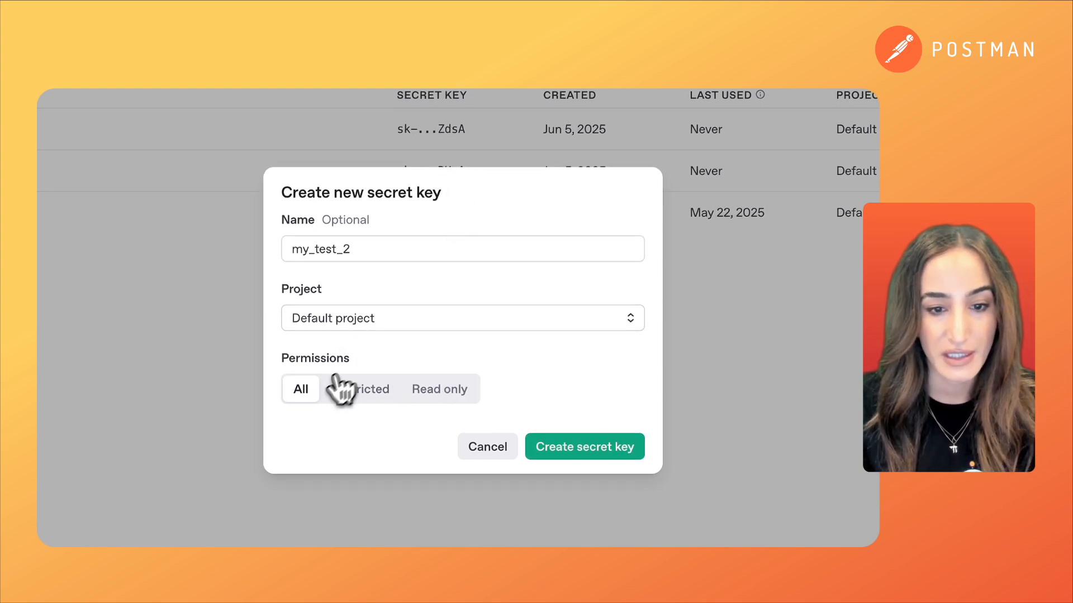
{"action": "mouse_move", "coordinate": [406, 383]}
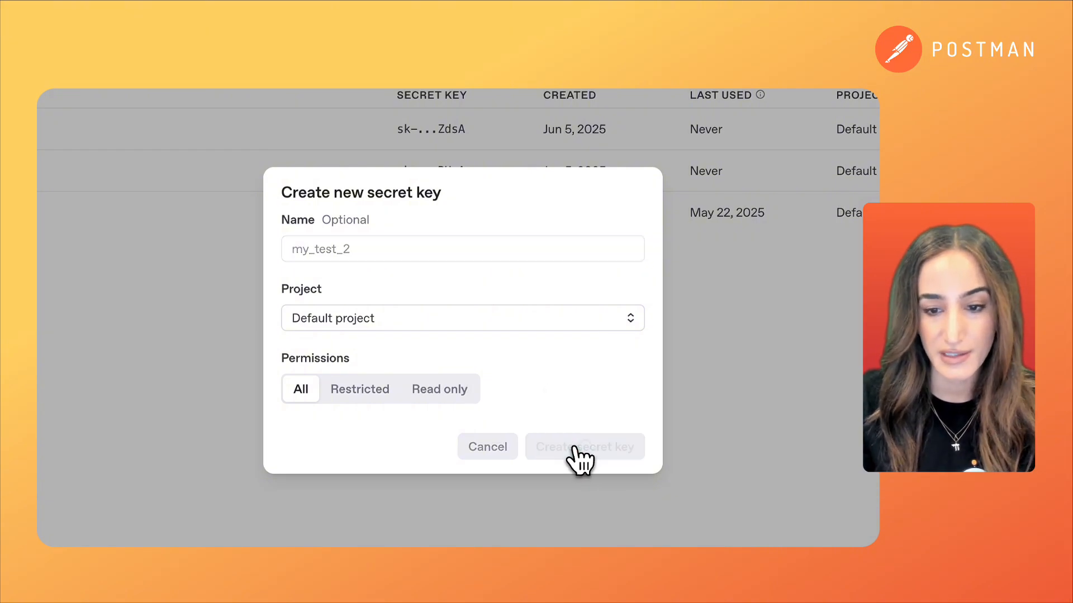
- Create the my_test_2 secret key and copy its generated value from the Save your key dialog
{"action": "left_click", "coordinate": [585, 446]}
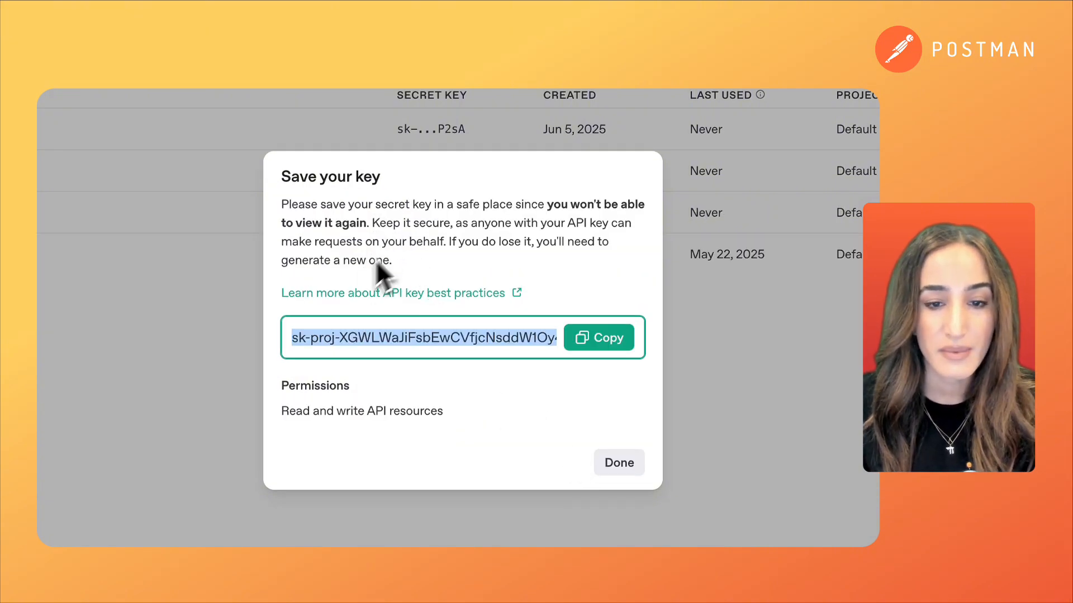
{"action": "mouse_move", "coordinate": [496, 294]}
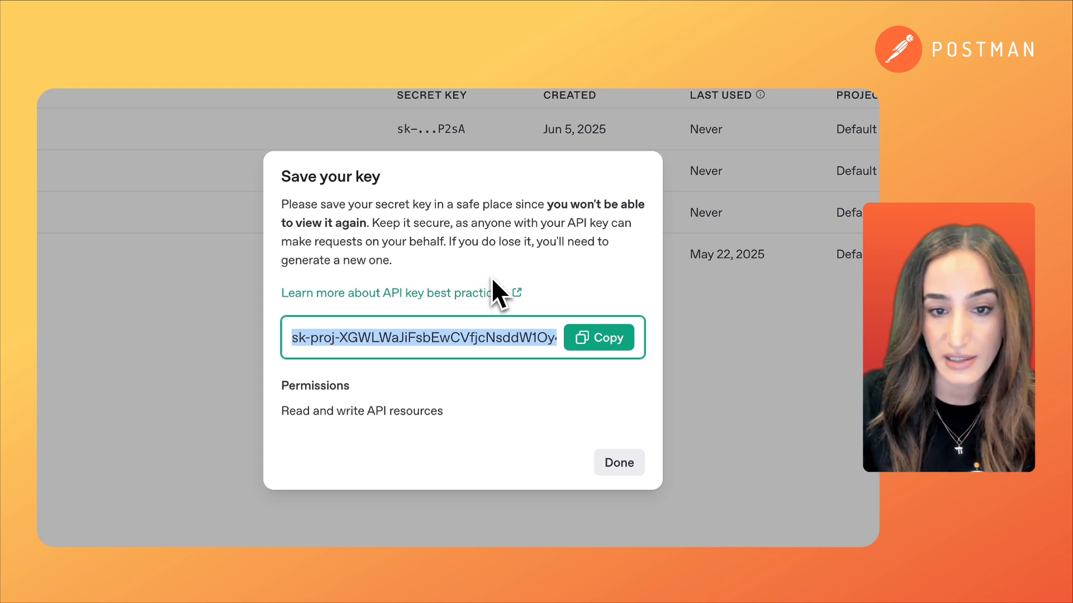
{"action": "mouse_move", "coordinate": [482, 284]}
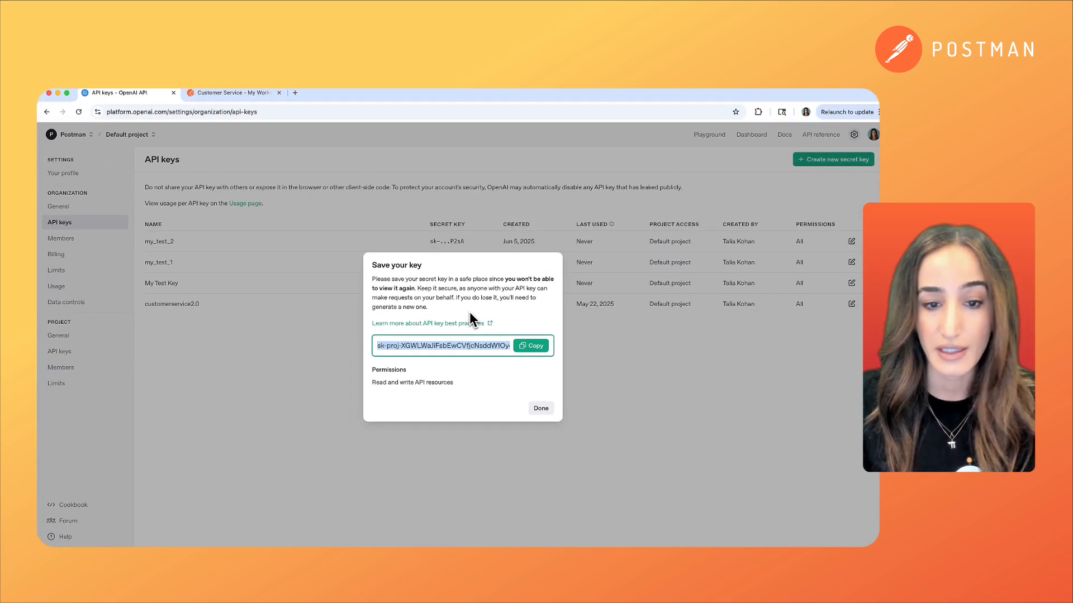
{"action": "left_click", "coordinate": [532, 346]}
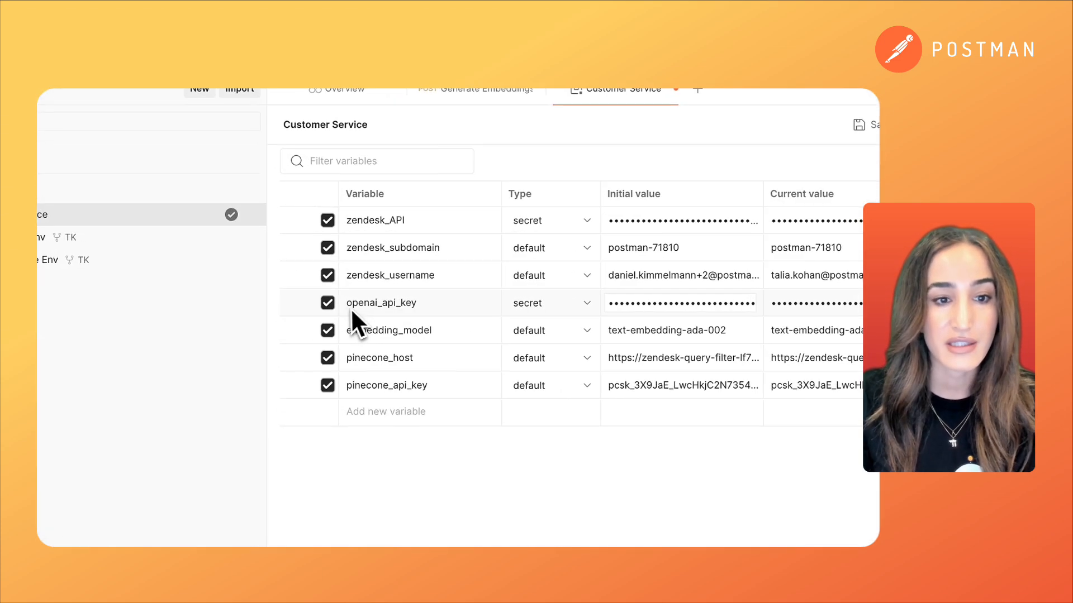
{"action": "mouse_move", "coordinate": [425, 318]}
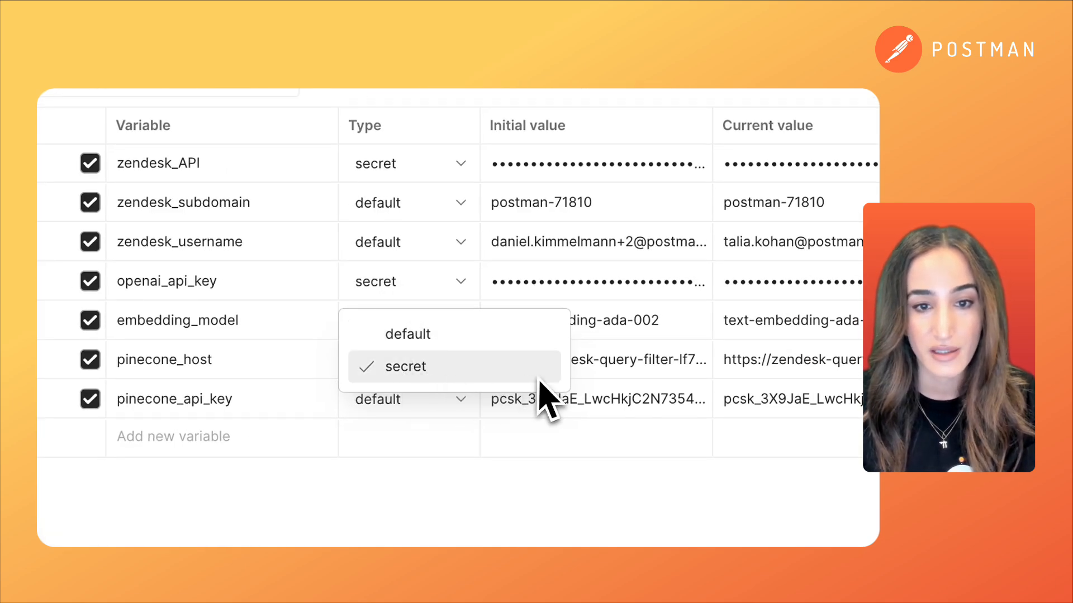
{"action": "mouse_move", "coordinate": [468, 394]}
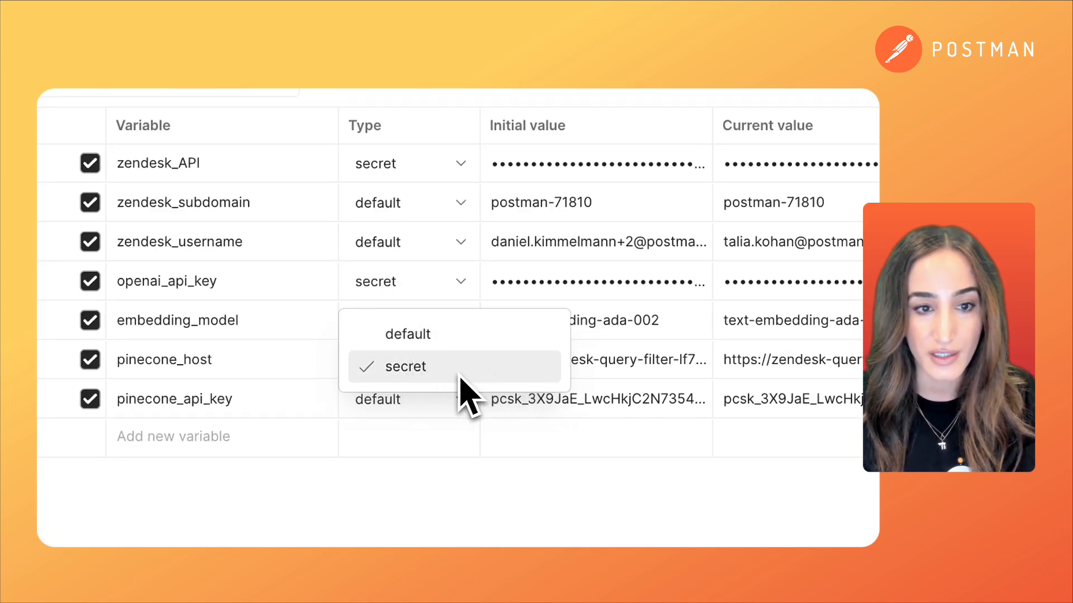
- Set the openai_api_key variable's type to secret in the Customer Service environment
{"action": "left_click", "coordinate": [408, 334]}
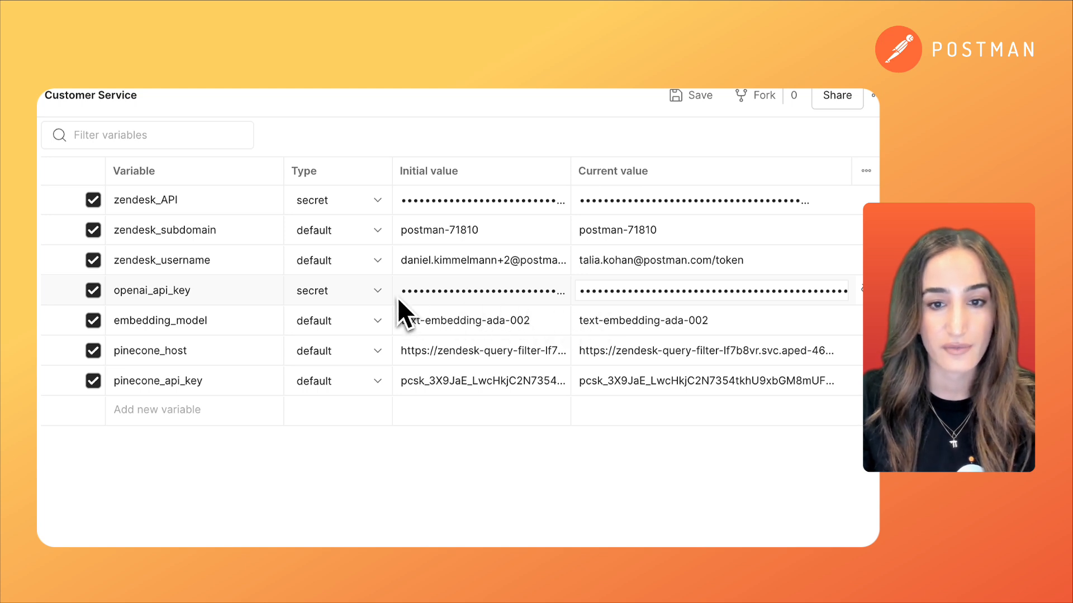
{"action": "mouse_move", "coordinate": [593, 480]}
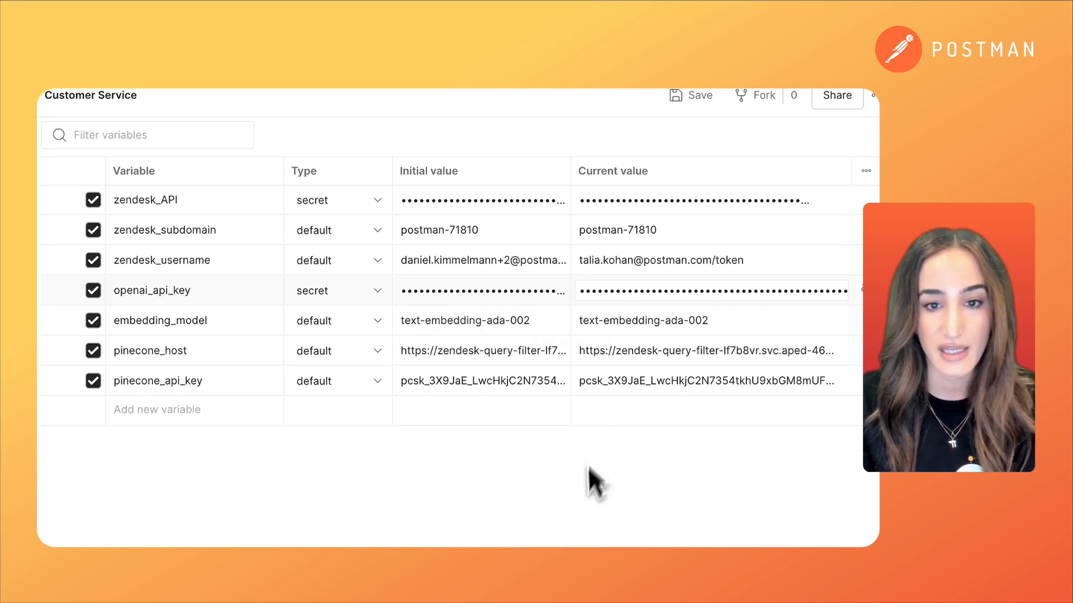
{"action": "mouse_move", "coordinate": [702, 500]}
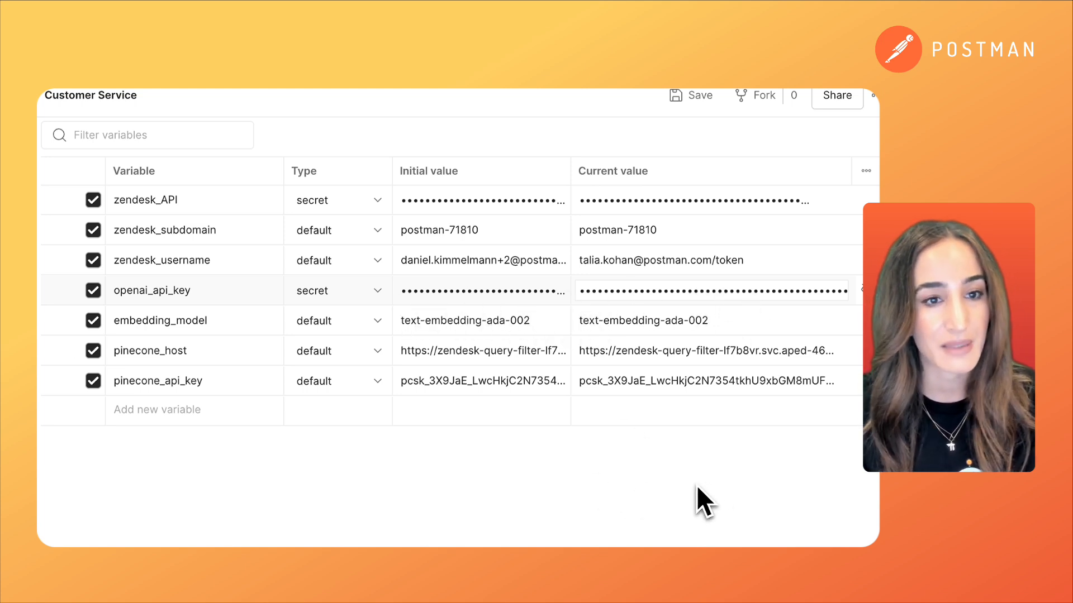